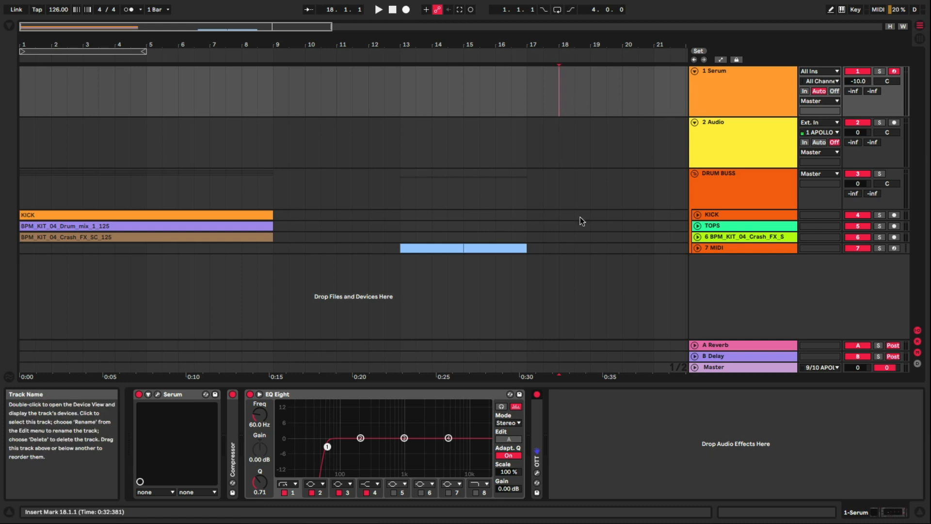
Select bars 1 to 5 on the Serum track as a four-bar time range.
left_click(159, 395)
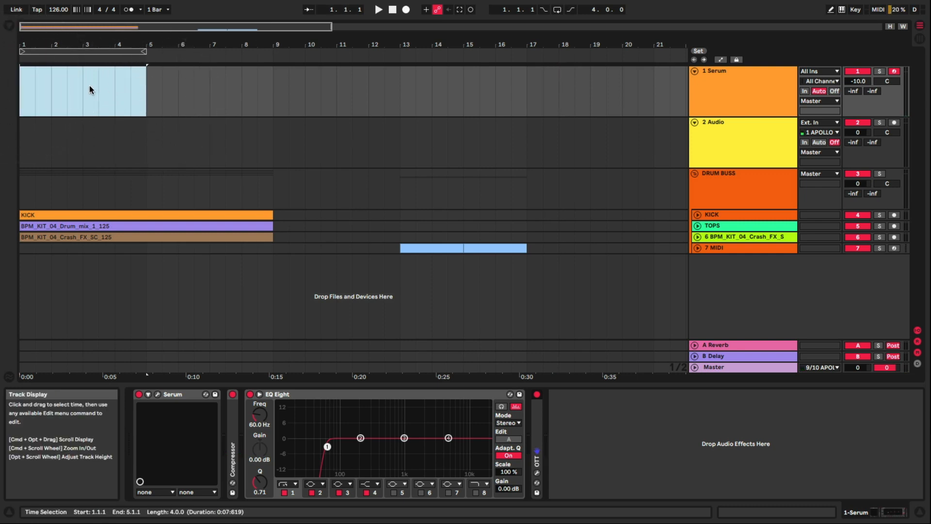
Insert an empty four-bar MIDI clip on the Serum track from the context menu.
right_click(89, 89)
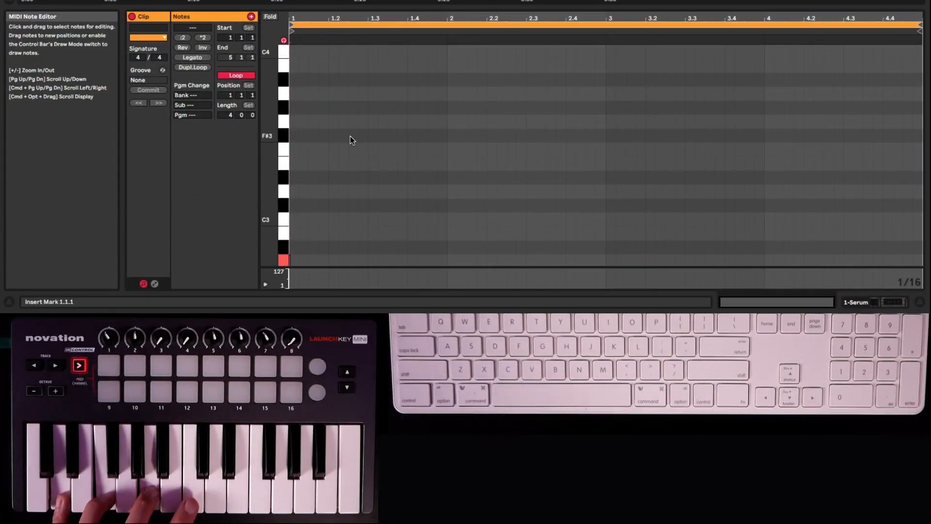
Scroll the note editor into view for step-inputting the chords from the Launchkey Mini.
scroll("down", 3)
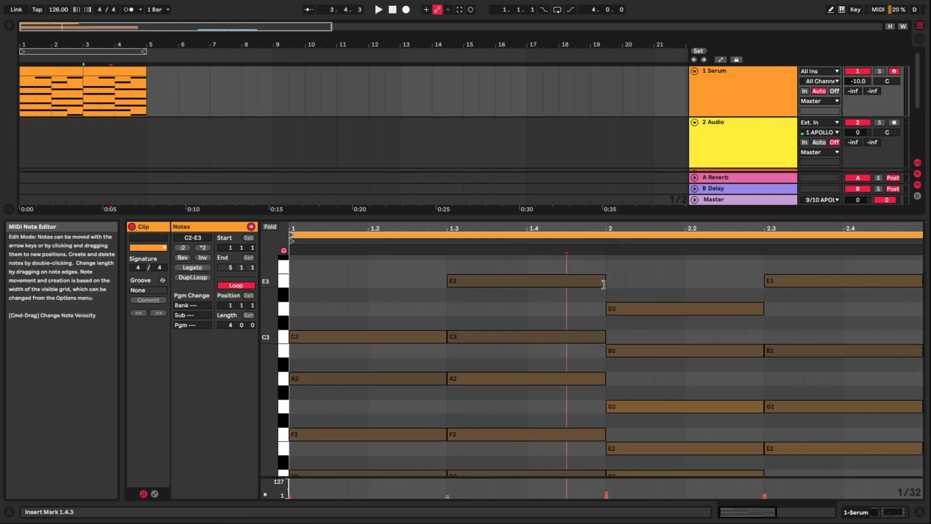
Shorten the E3 notes and add a G3 on beat 4 of bar 1 and a D3 in bar 2.
left_click(525, 281)
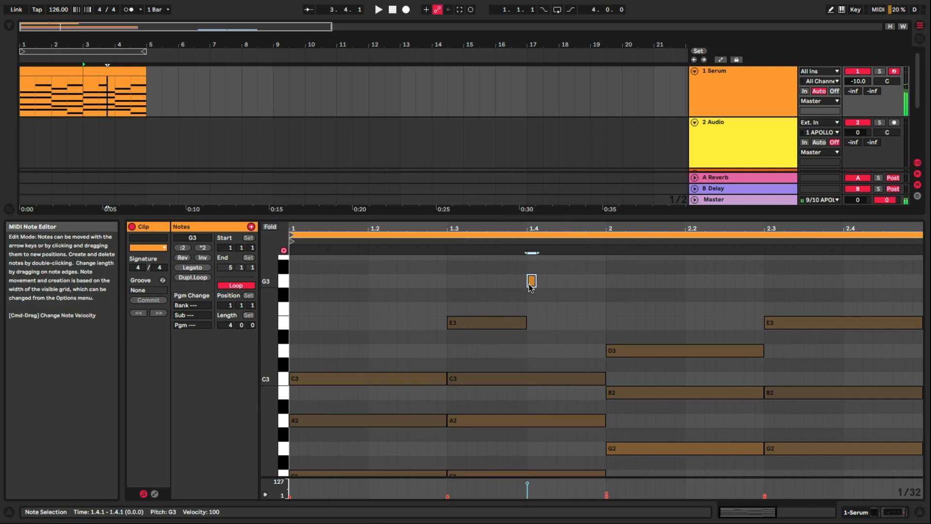
left_click_drag(536, 281, 605, 280)
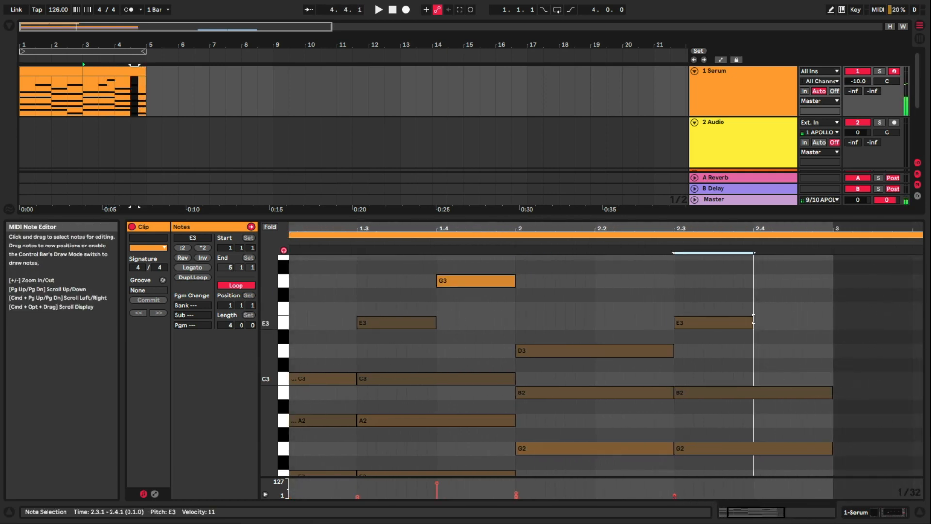
left_click(713, 322)
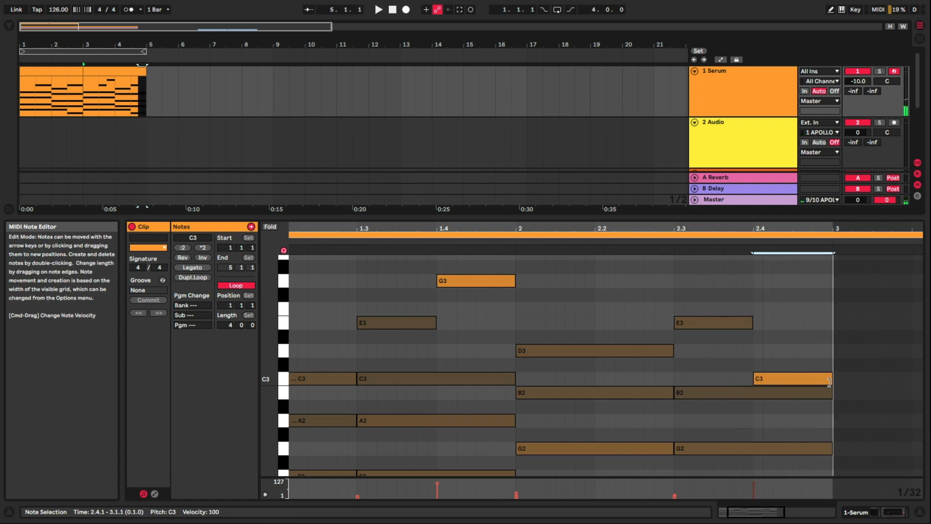
left_click_drag(792, 378, 792, 350)
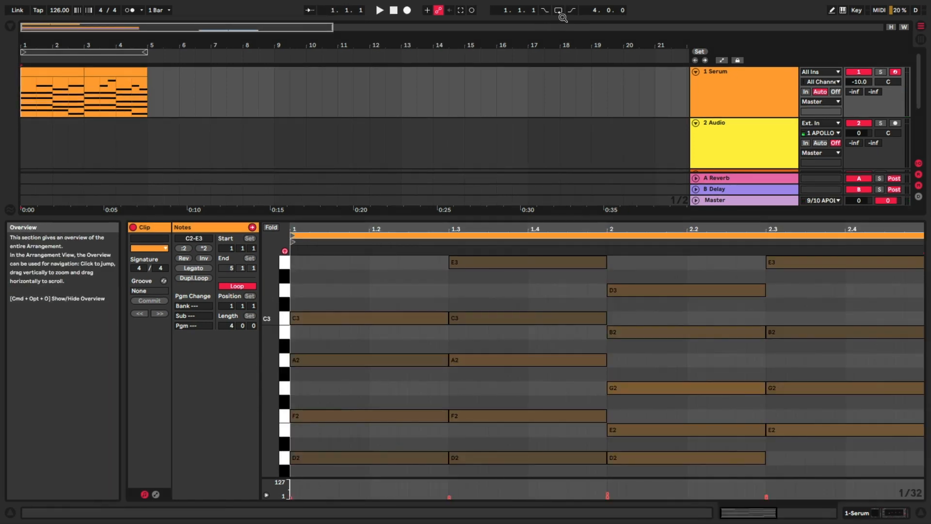
Enable the arrangement loop over the four bars and play back the progression.
left_click(379, 10)
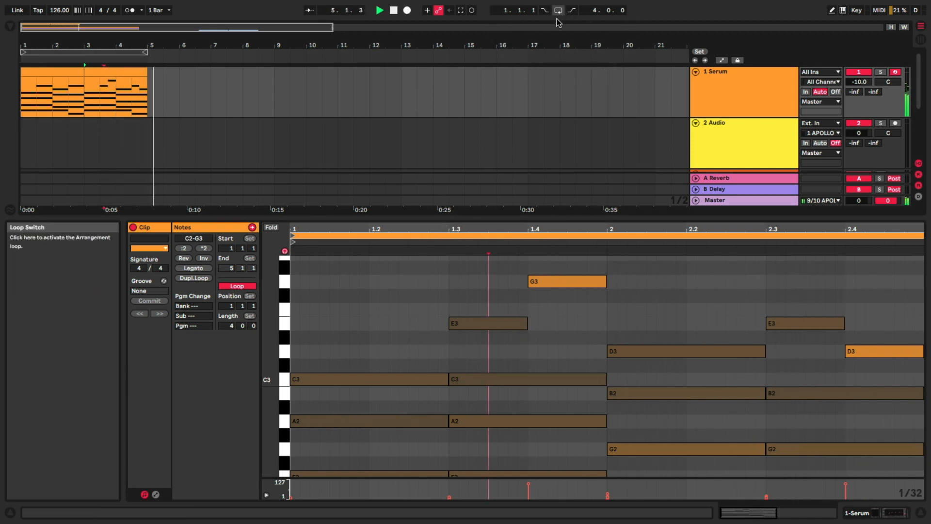
left_click(407, 9)
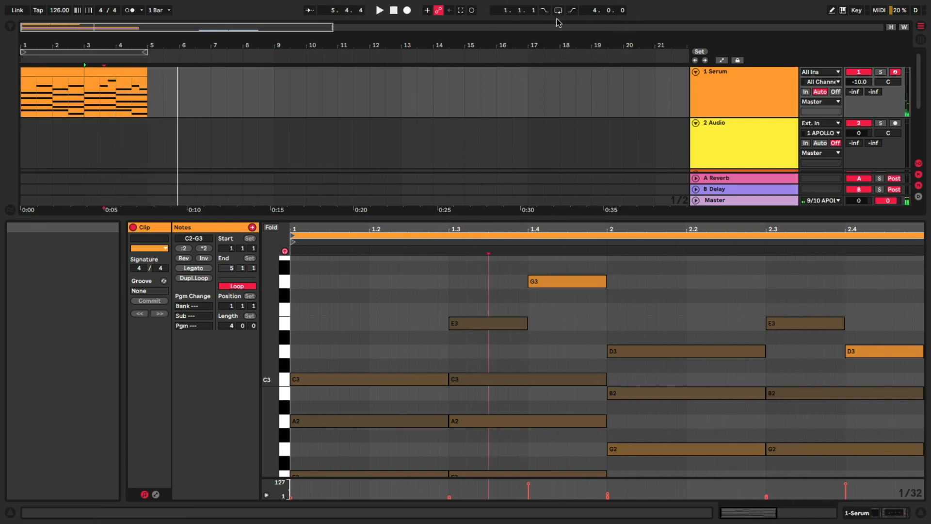